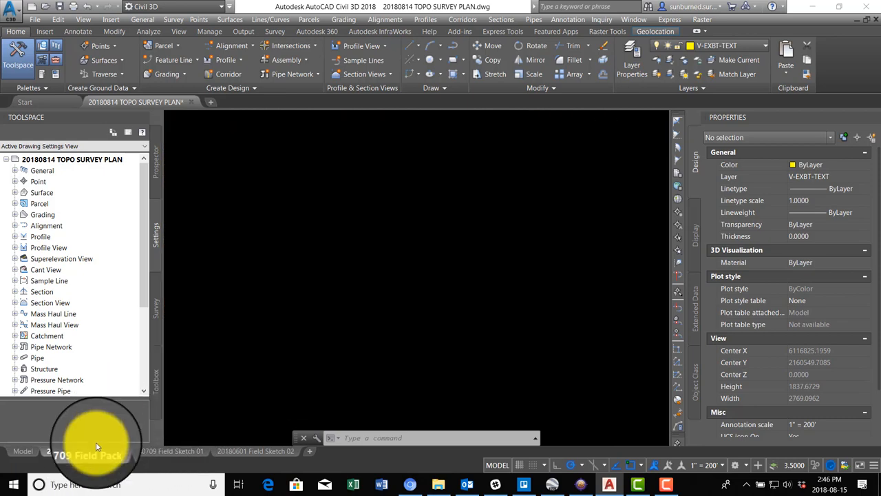
Switch from model space to the 20180709 Field Pack layout tab.
left_click(81, 451)
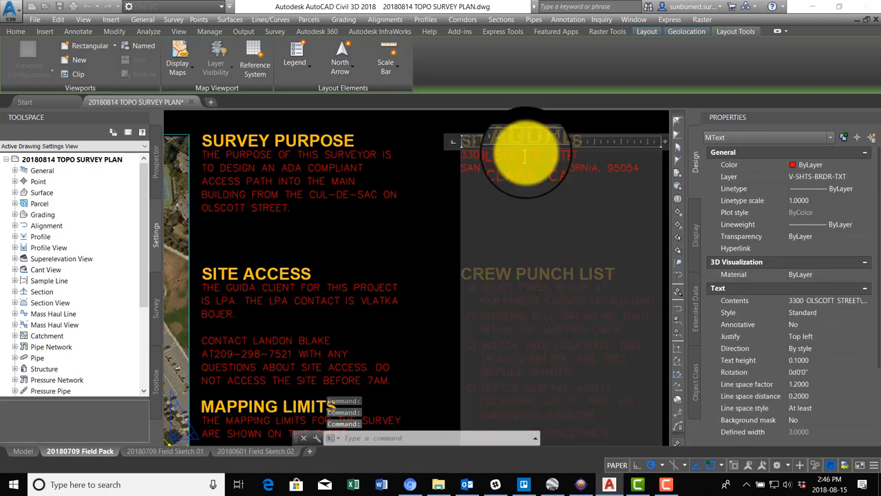
double_click(525, 155)
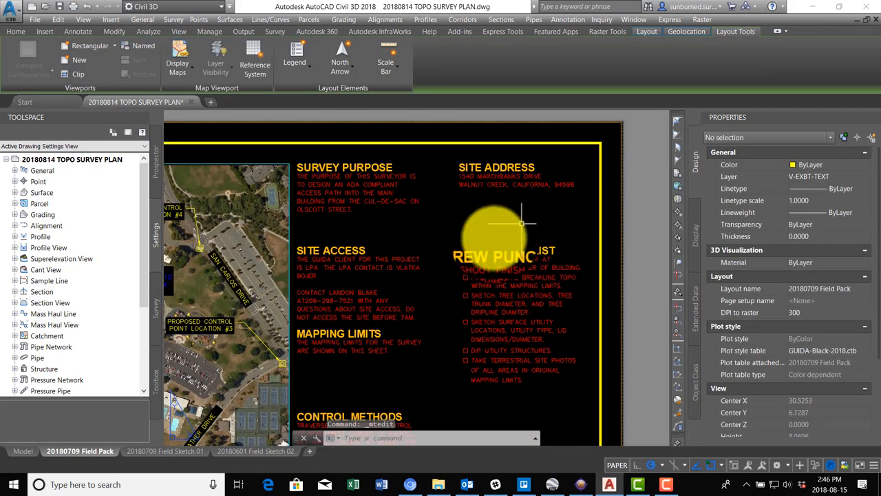
scroll("down", 3)
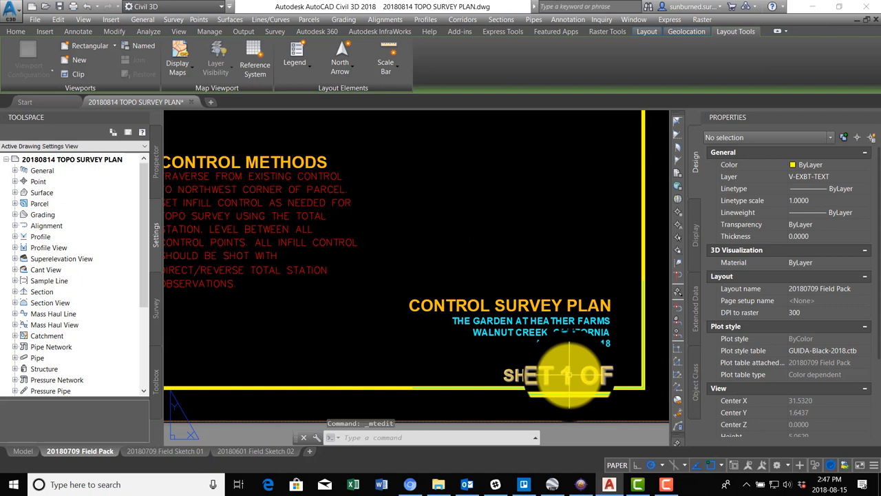
double_click(558, 375)
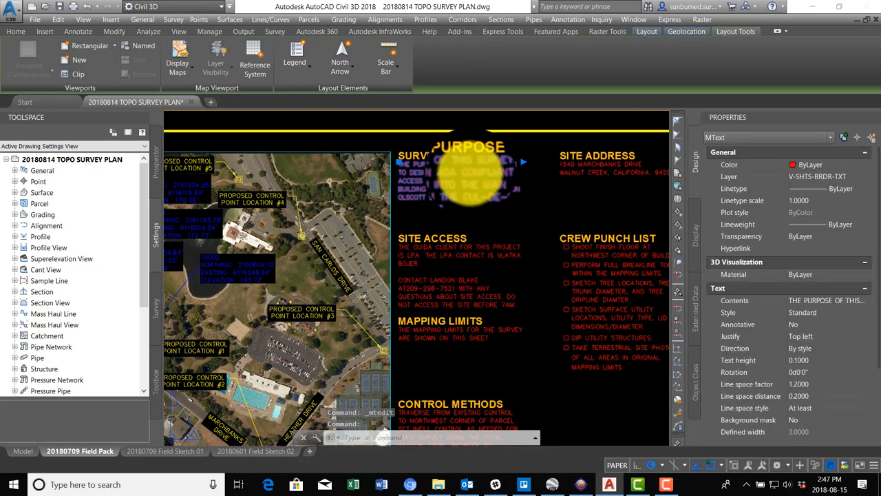
Open the Survey Purpose note to rewrite it as a numbered objectives list.
double_click(468, 172)
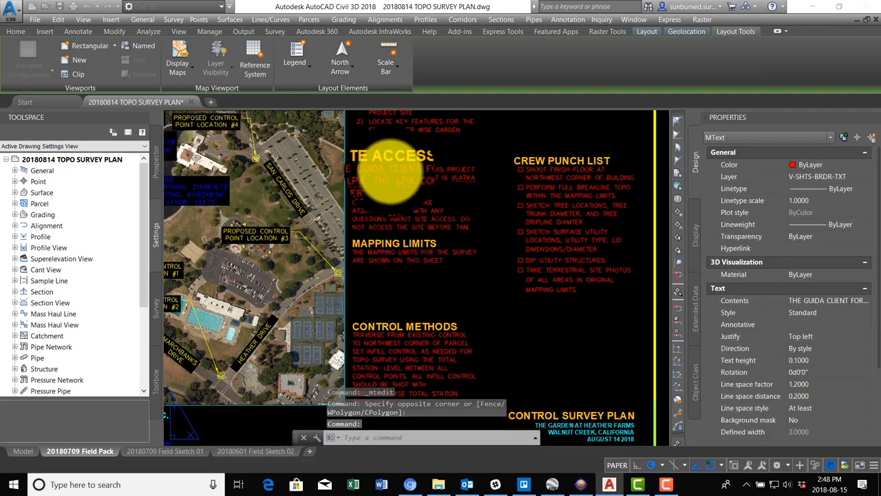
Add a field contact phone number and a no-start-before-8AM rule to the site access note.
double_click(393, 175)
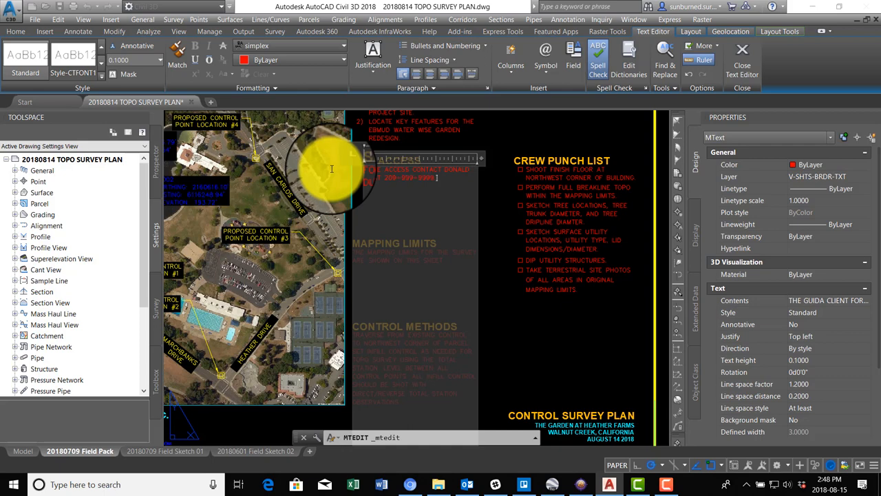
type("FIELD")
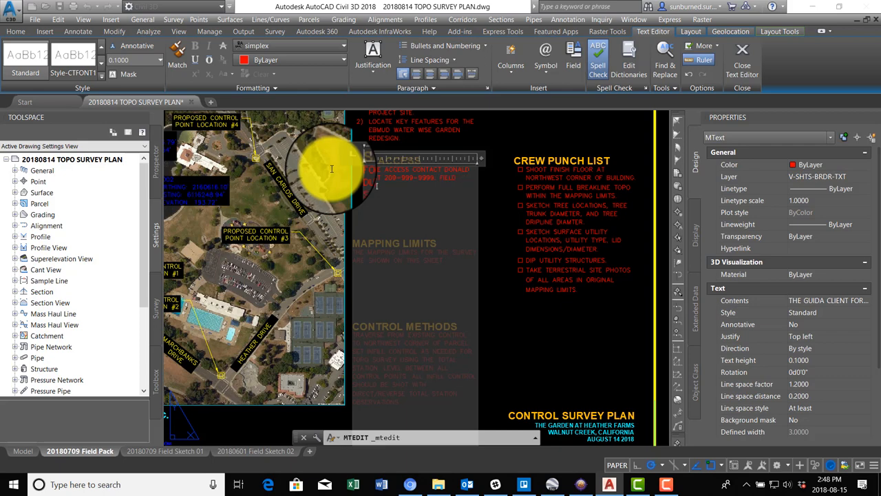
type("CAN'T START BEFORE 8AM")
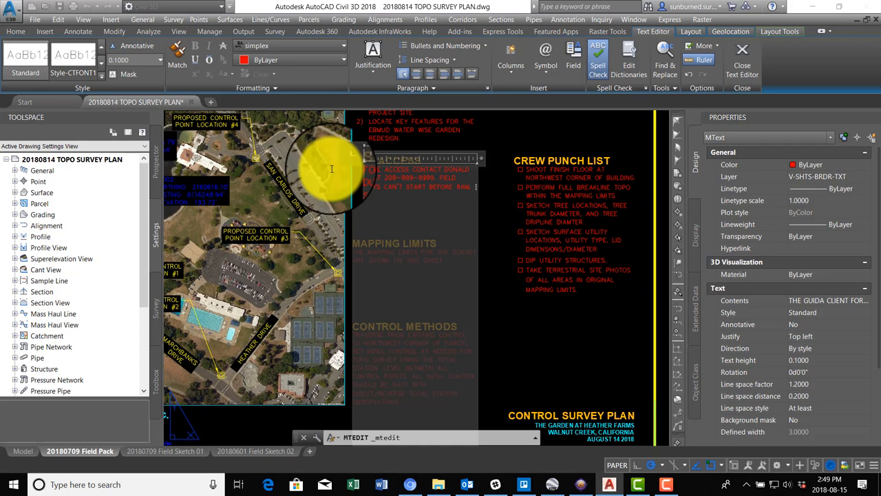
left_click(392, 195)
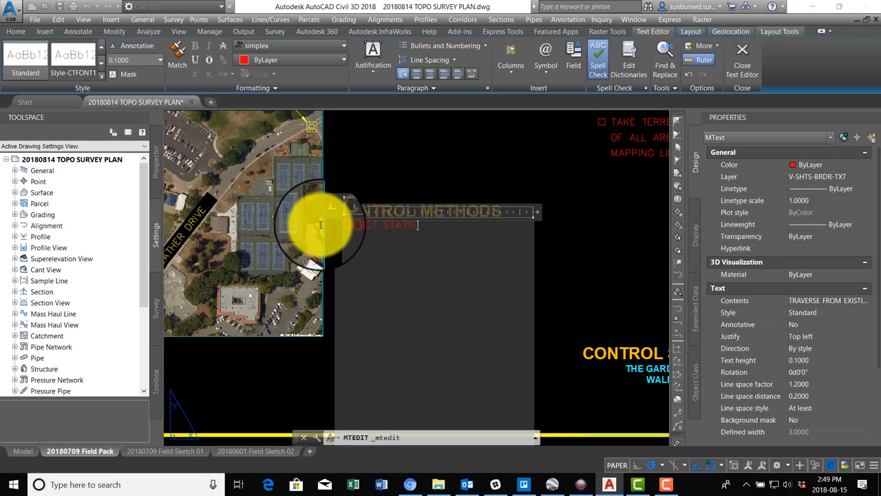
Type the GNSS observation text: 2-hour sessions and 20-minute fast static sessions on shown control points.
type("GNSS OBSERVATIONS")
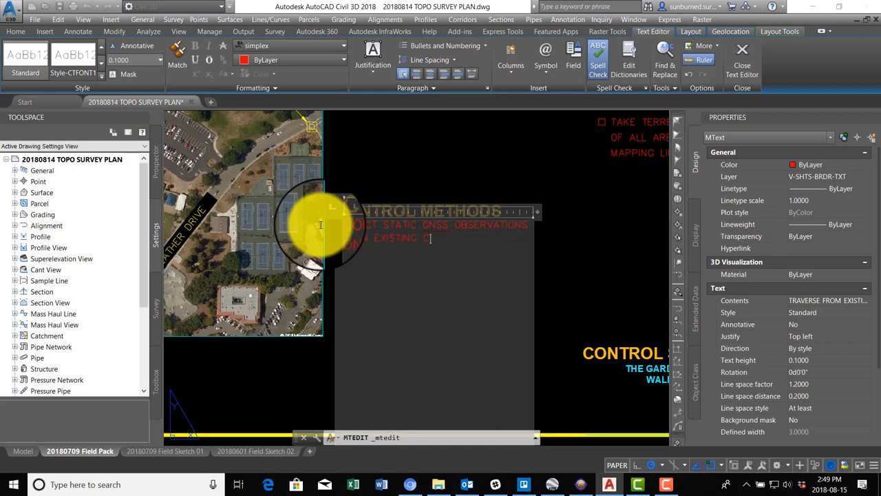
type("CONTROL POINT FO")
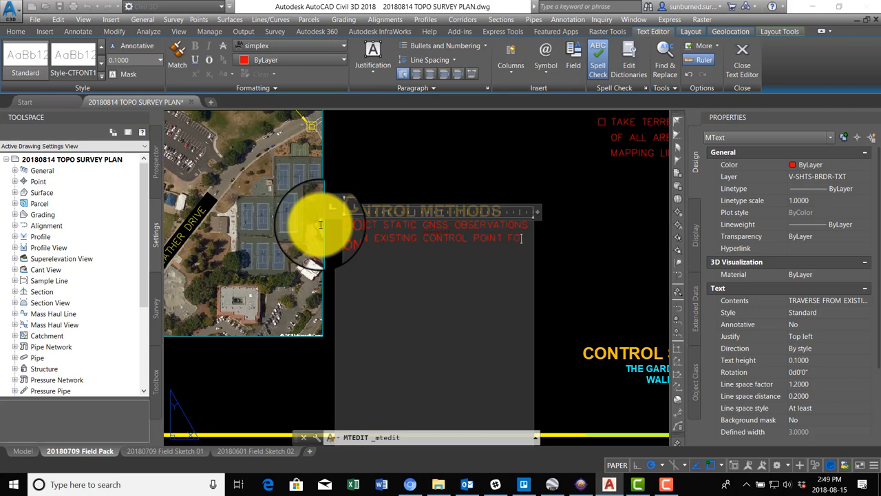
type("LAST")
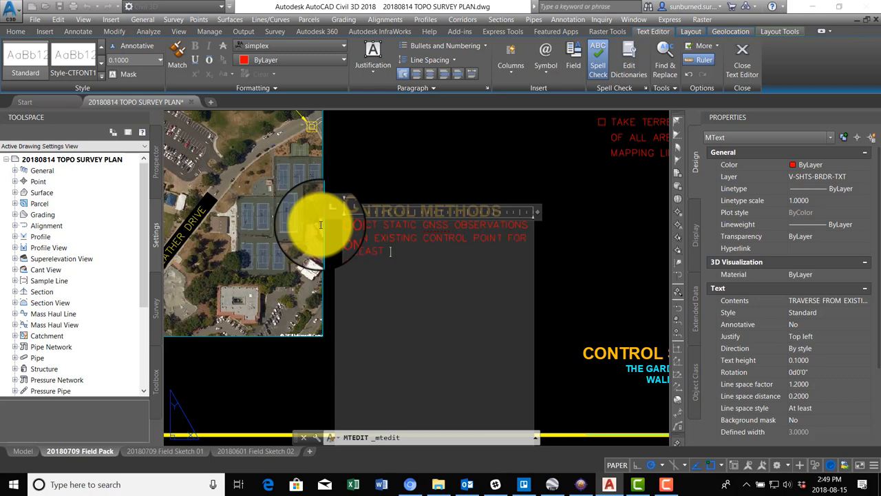
type("2 HOURS.")
type("2) TIE OTHER EXISTING O")
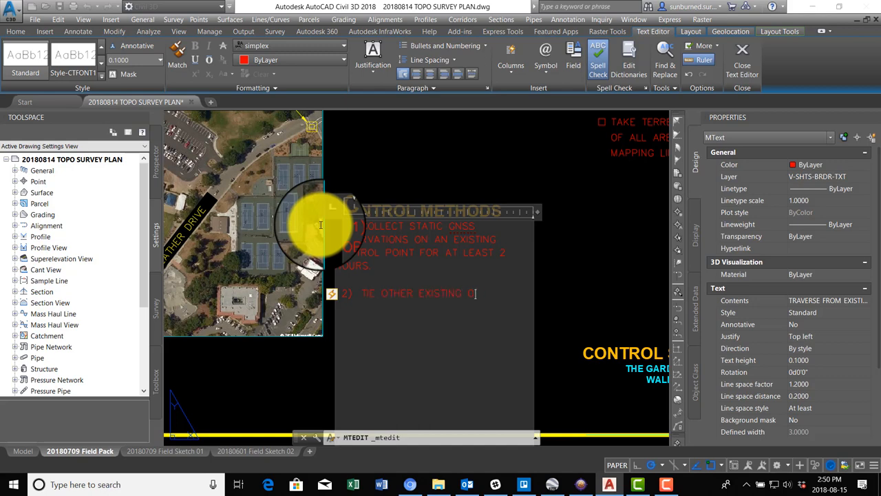
type("CONTROL POINTS S")
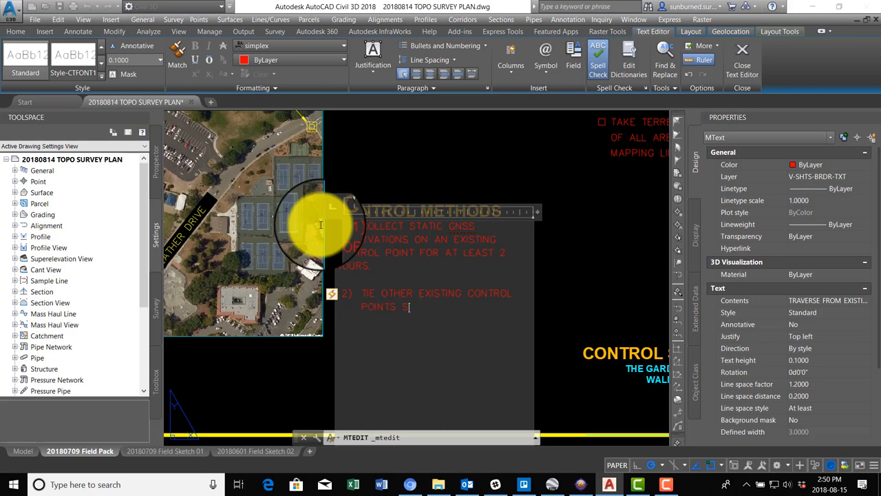
type("SHOWN WITH")
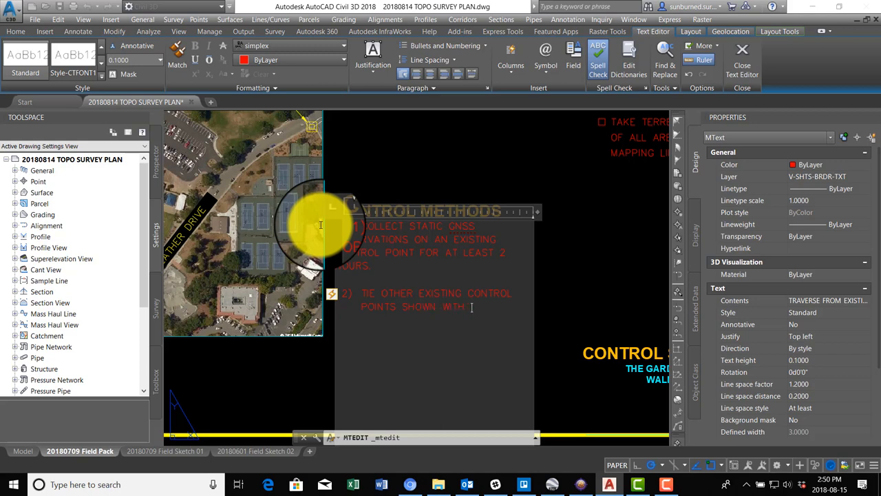
type("20 MINUTE")
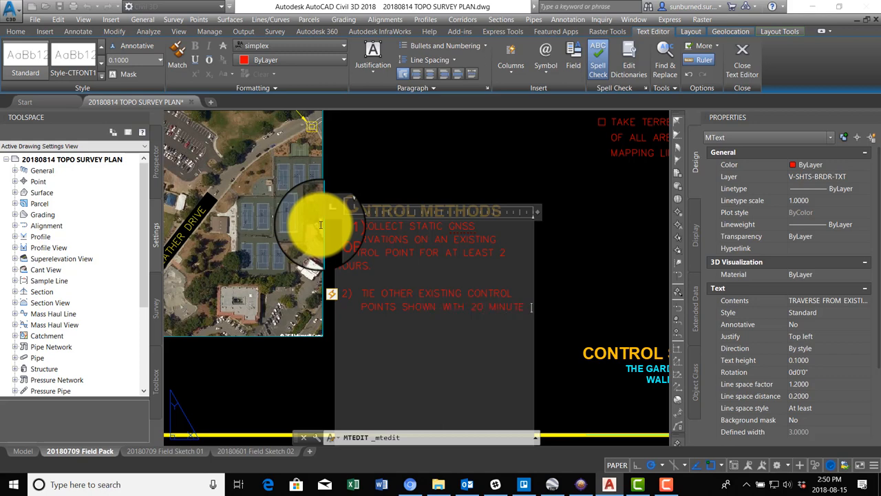
type("FAST STATIC GNSS")
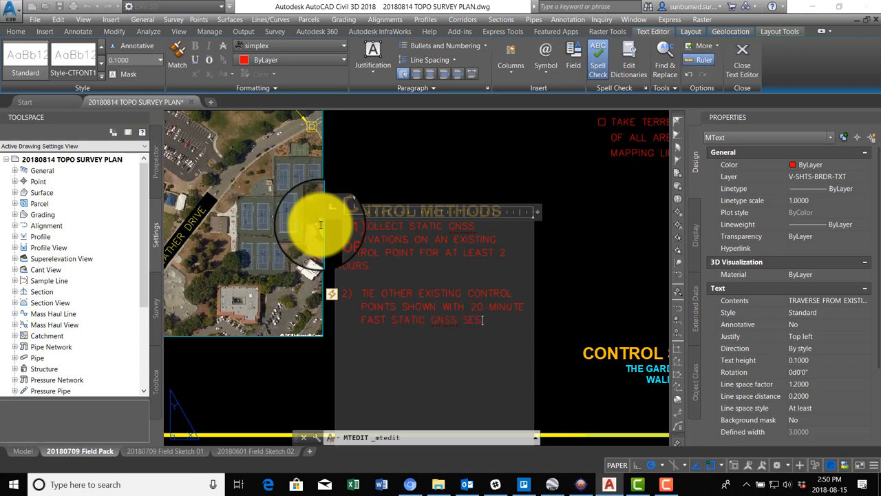
type("SESSIONS.")
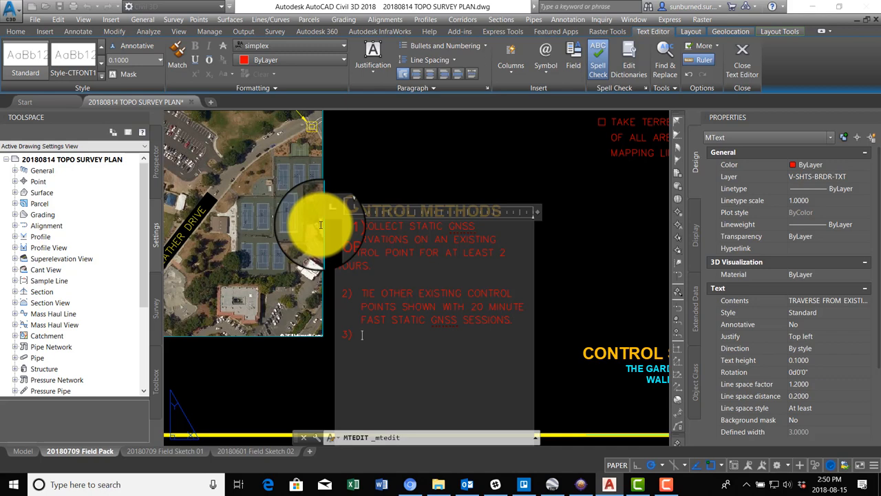
Finish step 3: set and tie new primary control points with 20-minute fast static GNSS.
type("SET AND TIE L")
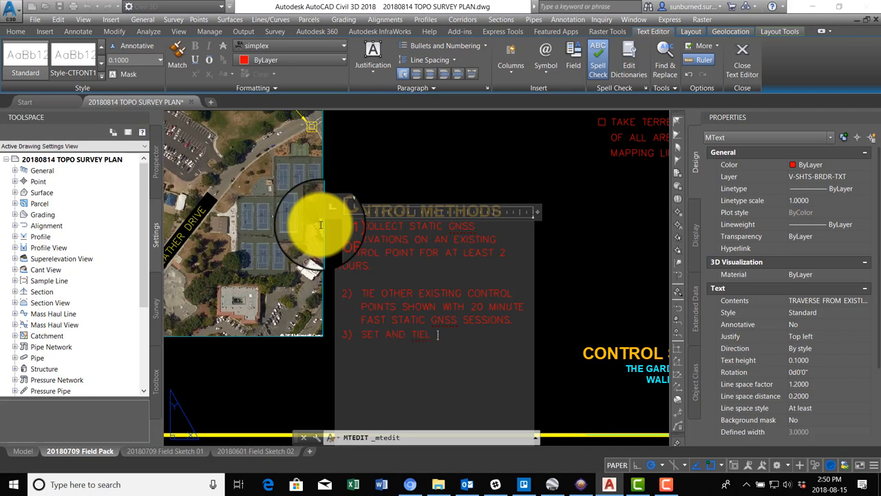
type("NEW")
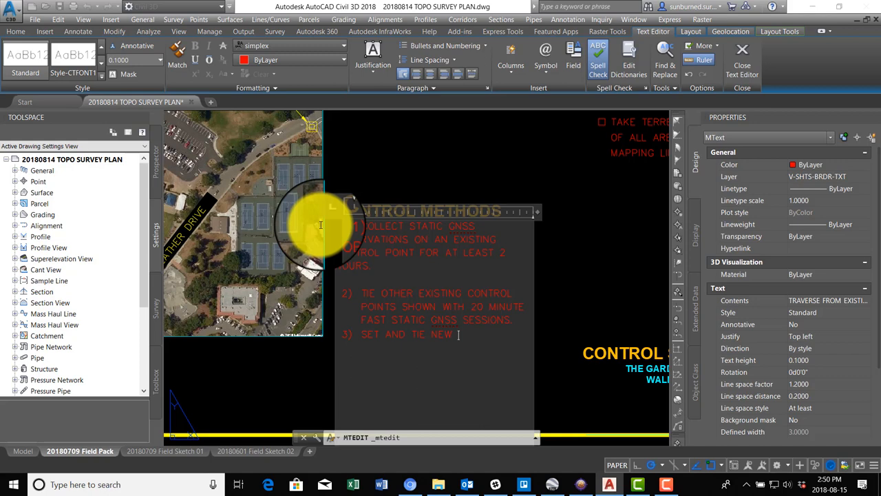
type("PRIMARY CONT")
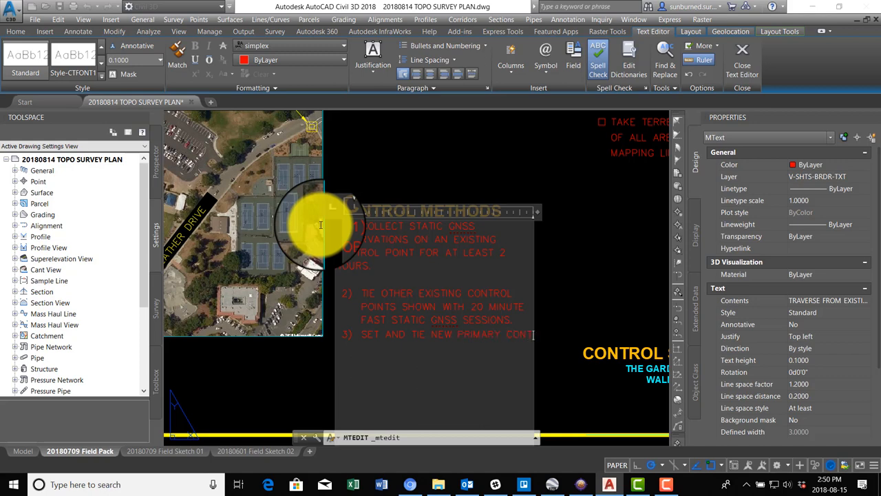
type("CONTROL POINTS A")
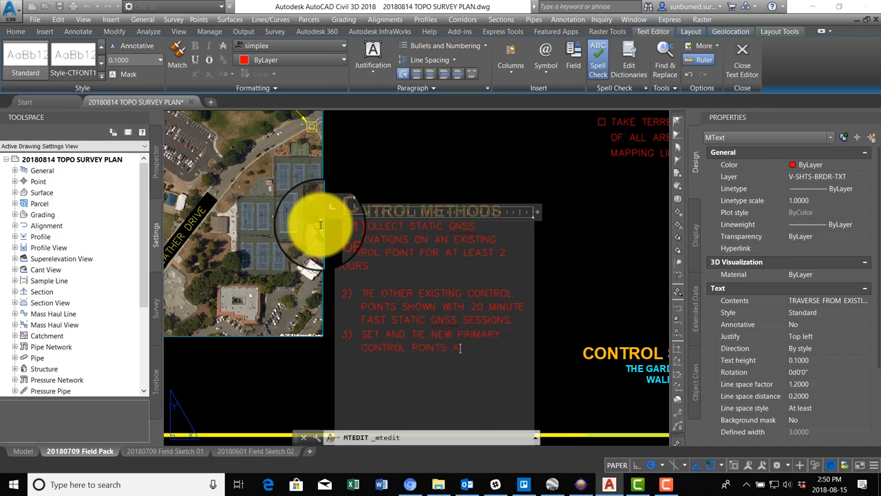
type("AT THE APPROXIMATE")
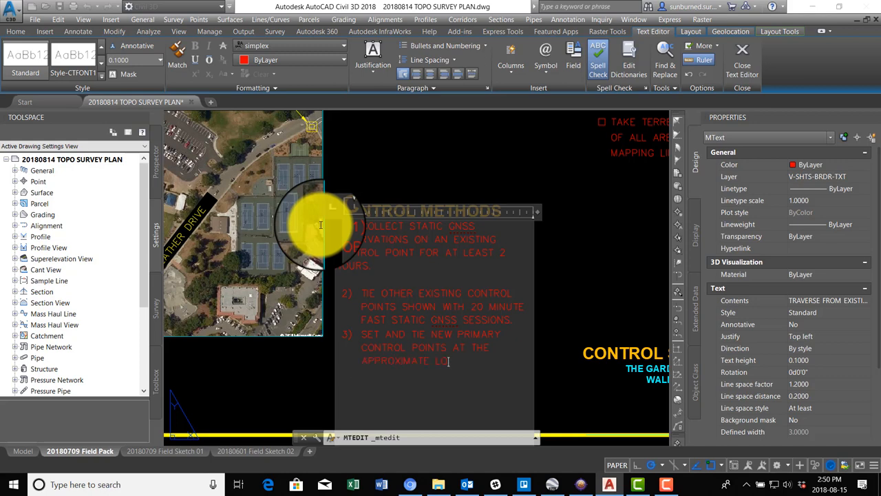
type("LOCATIONS SHOWN ON")
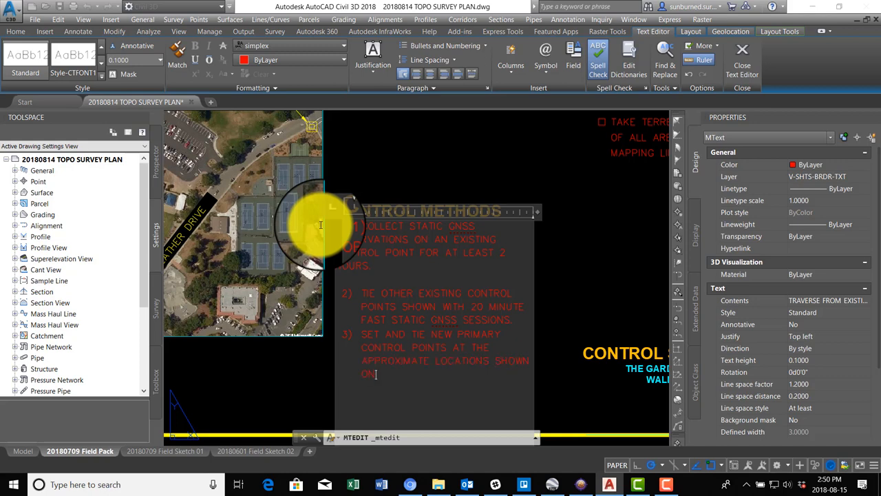
type("THIS EXHIBIT.")
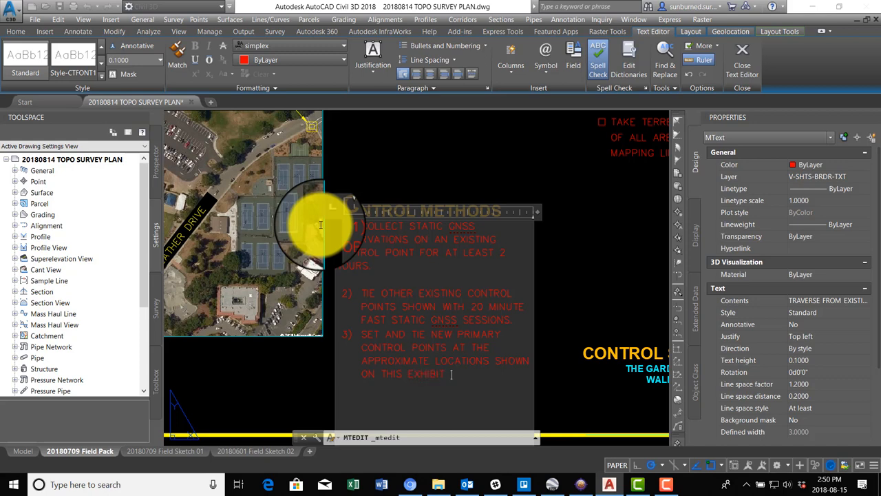
type("WITH 20 MINU")
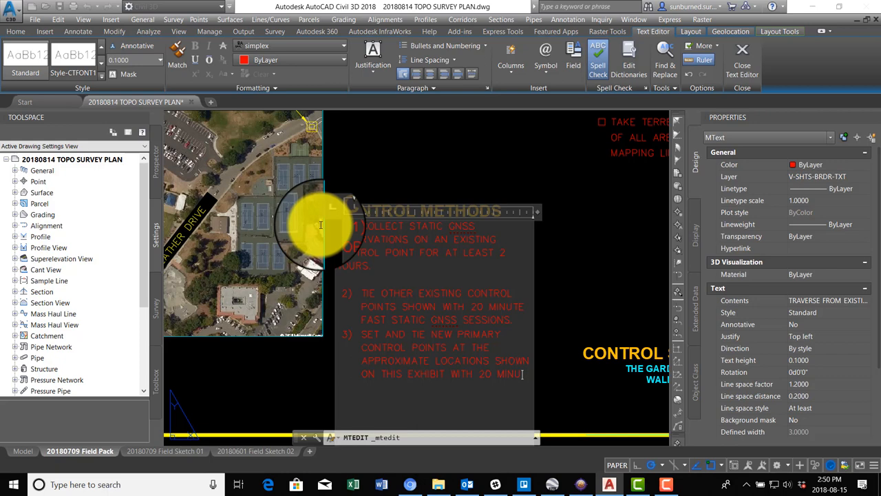
type("FAST STATIC")
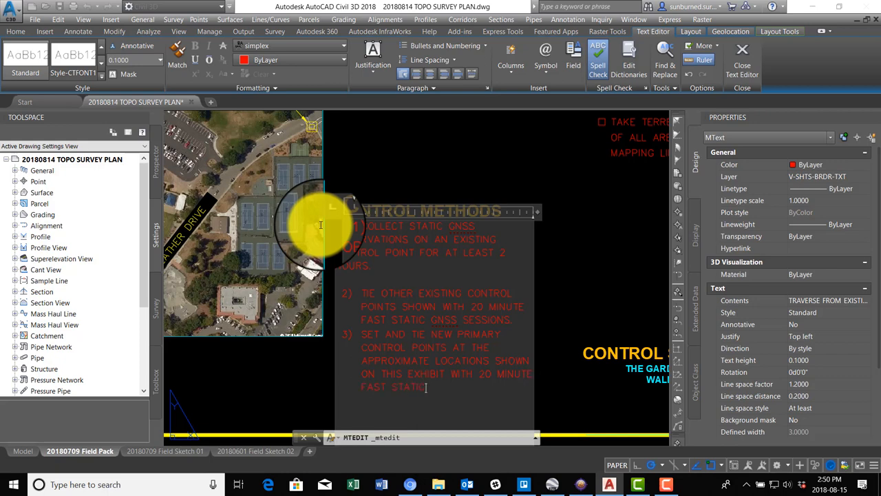
type("GNSS SESSION.")
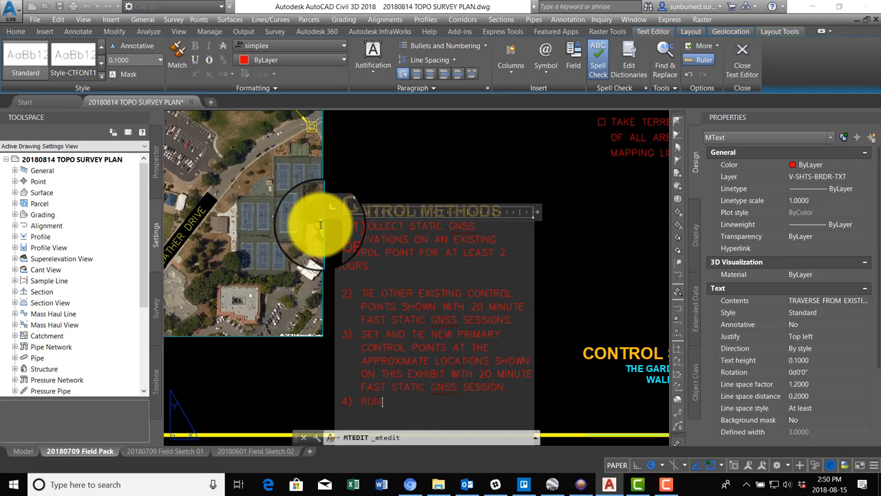
Add step 4: RUN DIFFERNTIAL LEVEL LOOP BETWEEN ALL CONTROL POINTS.
type("DIFFERNTIAL")
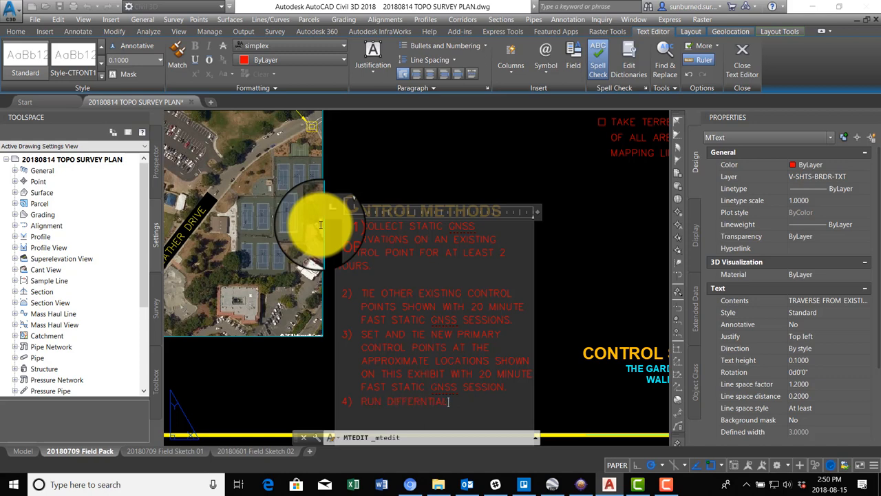
type("LEVEL LOOP BE")
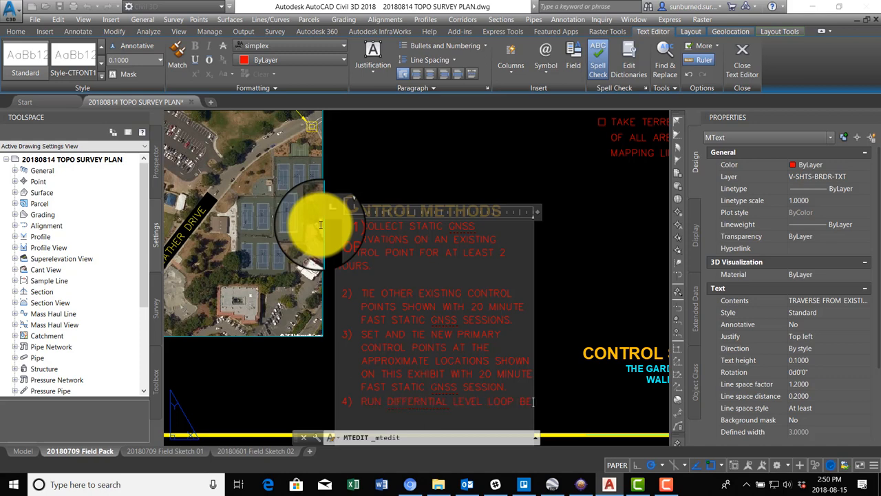
type("BETWEEN ALL CONTROL")
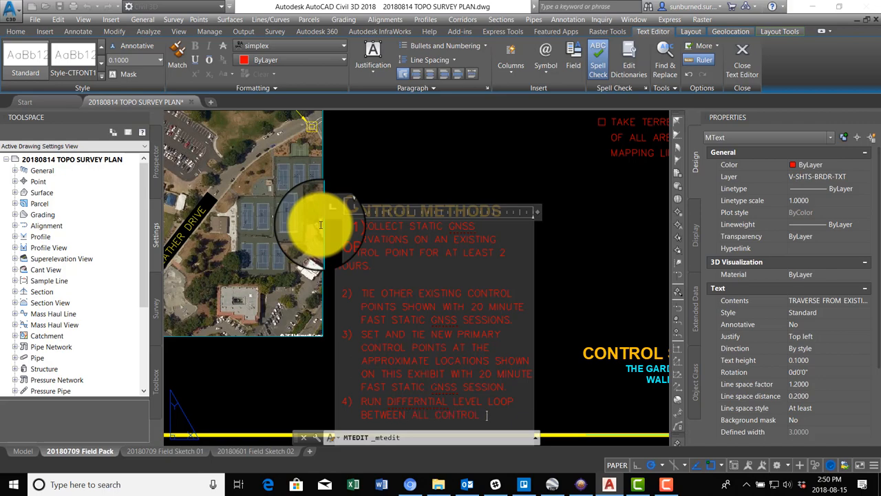
type("POINTS.")
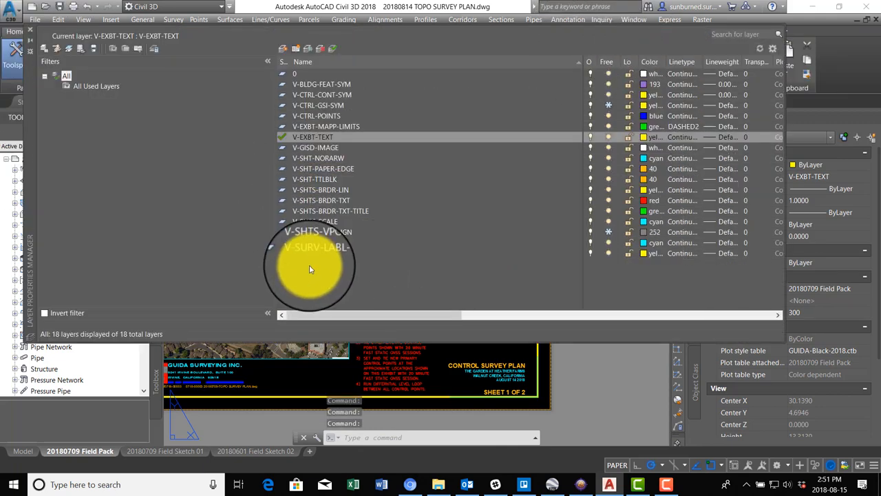
mouse_move(310, 269)
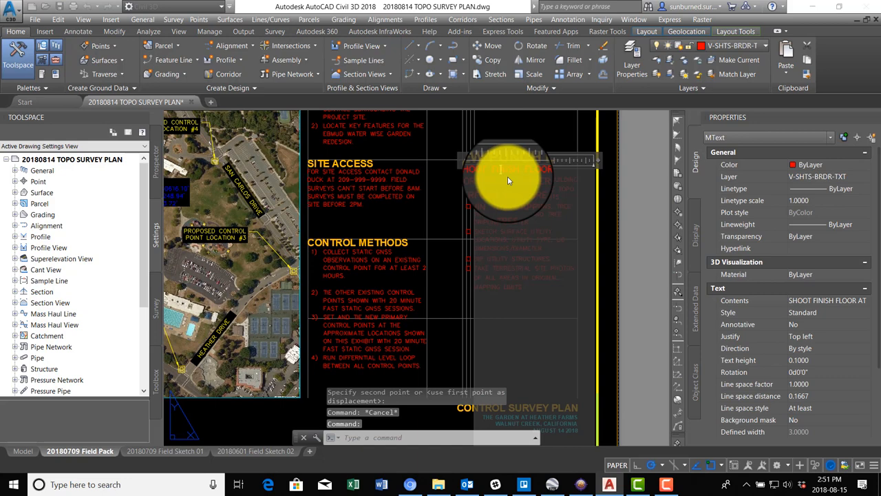
Reword punch list item 2 to PERFORM STATIC GNSS SURVEY and start item 3 with RUN LEVEL.
double_click(509, 180)
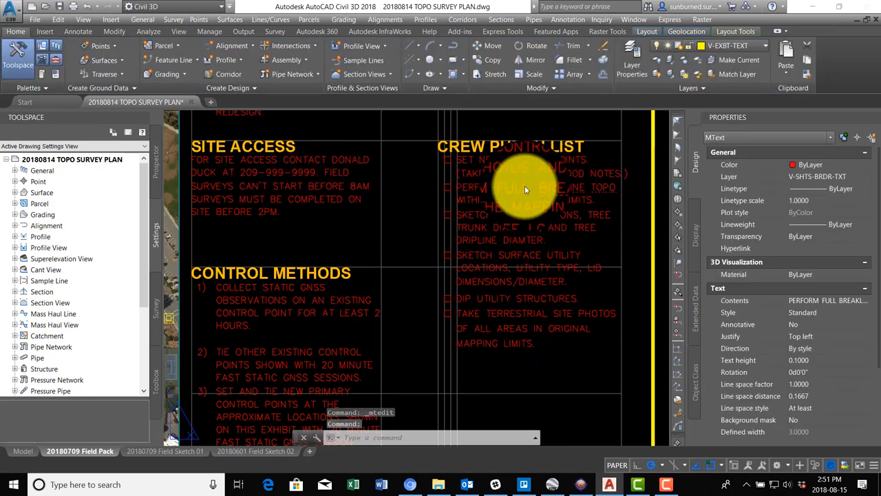
double_click(523, 186)
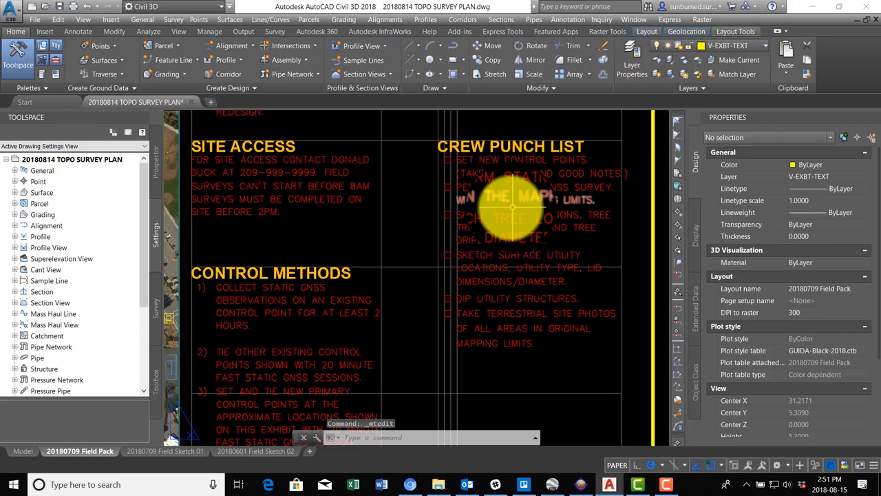
left_click(514, 199)
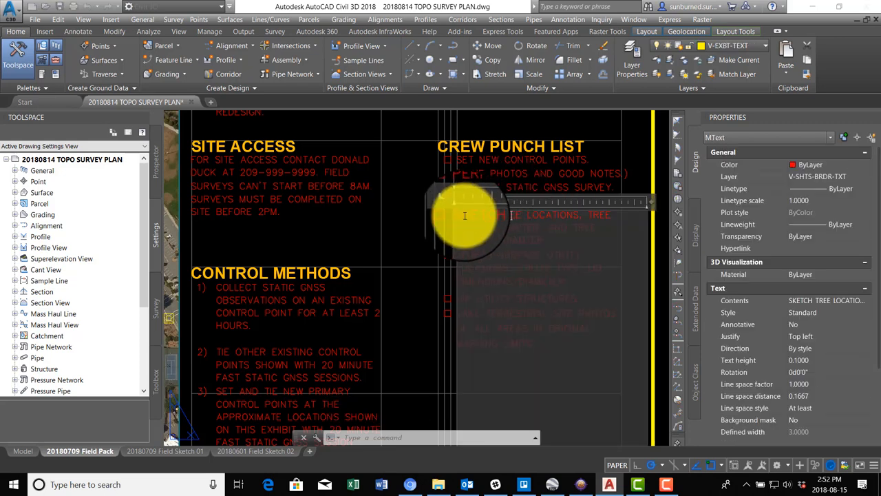
double_click(465, 216)
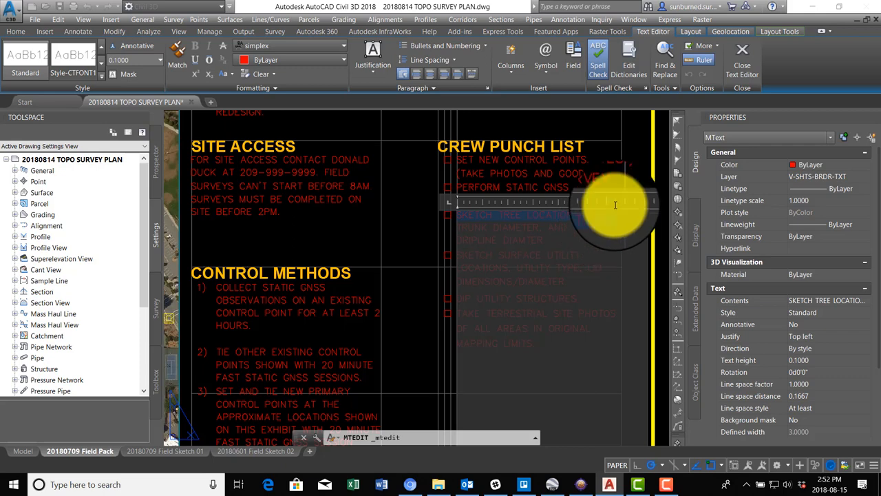
type("RUN LEVEL LO")
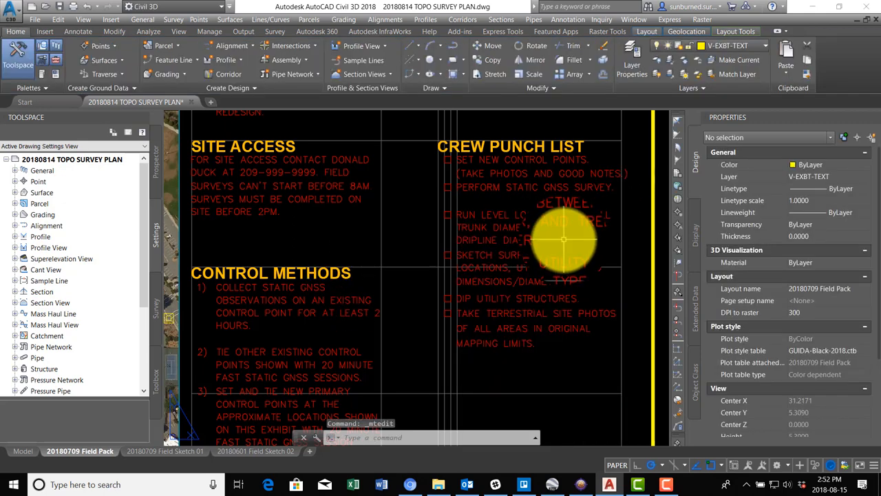
double_click(565, 239)
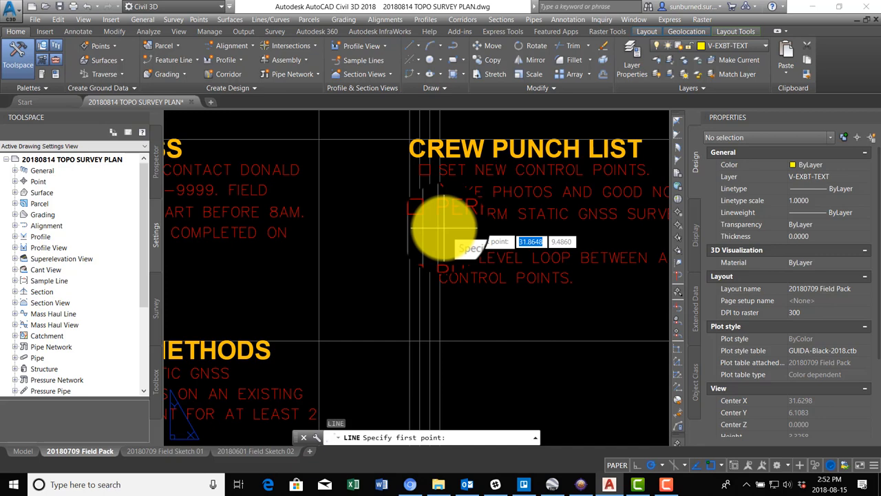
mouse_move(437, 203)
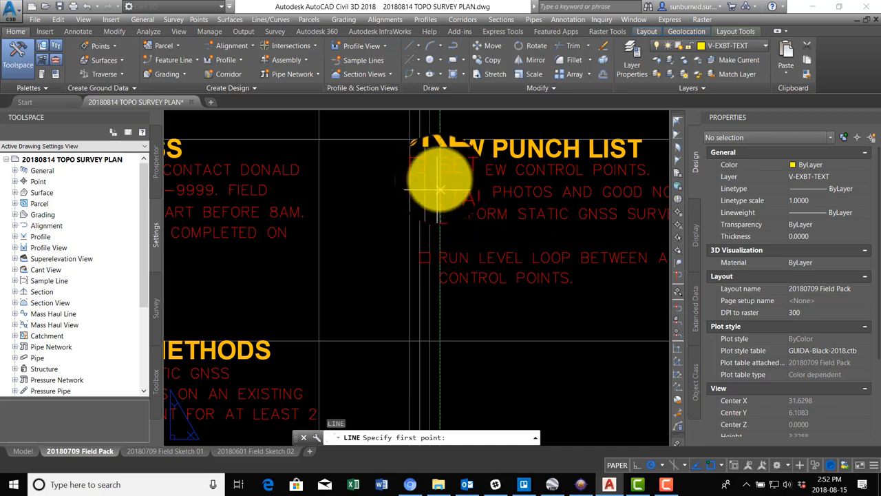
Cancel the stray LINE command and window-select the punch list text to move.
key("Escape")
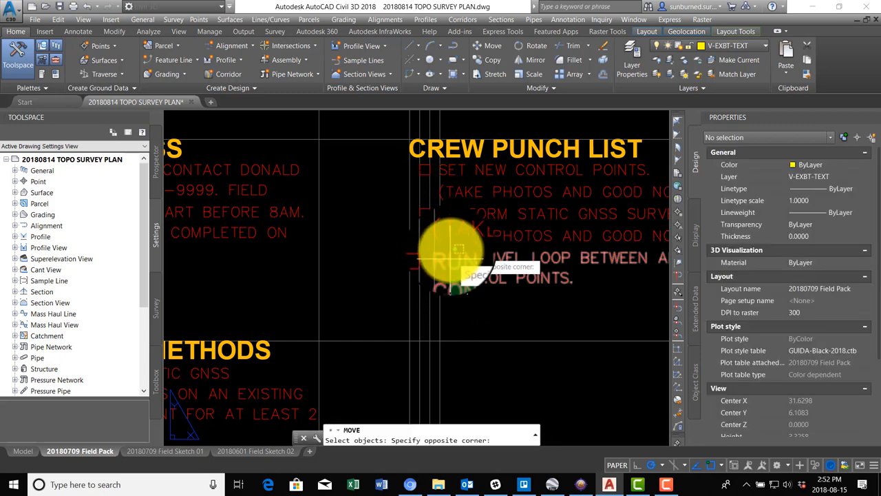
left_click(453, 240)
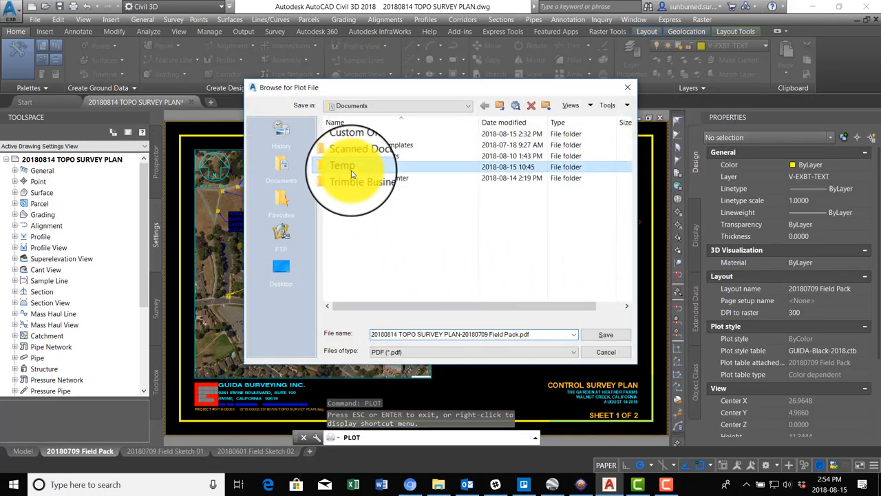
Save the Field Pack PDF plot file into the Temp folder.
double_click(342, 166)
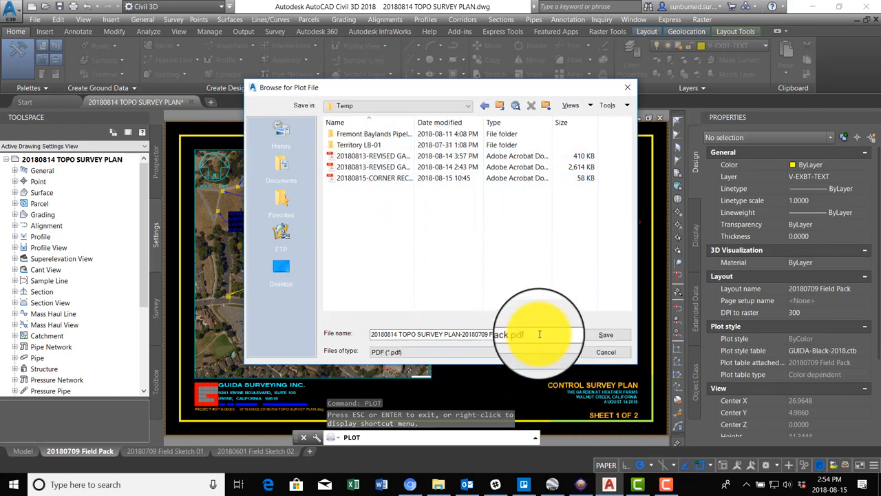
left_click(605, 335)
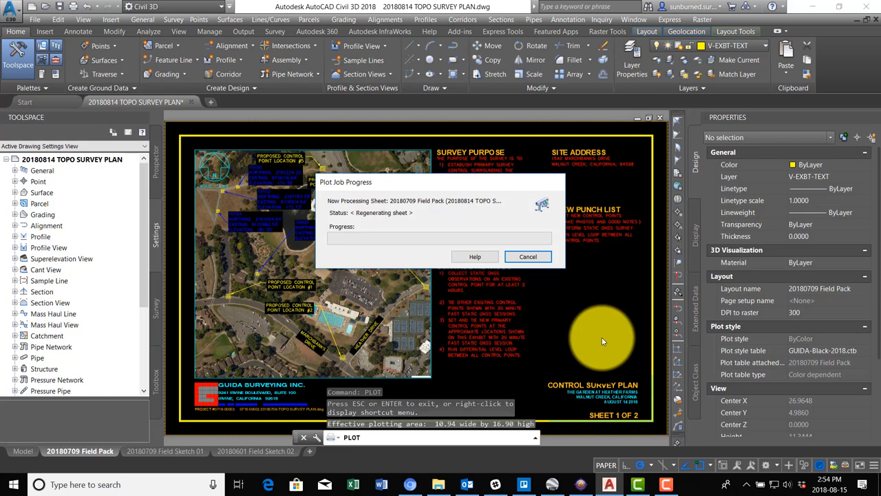